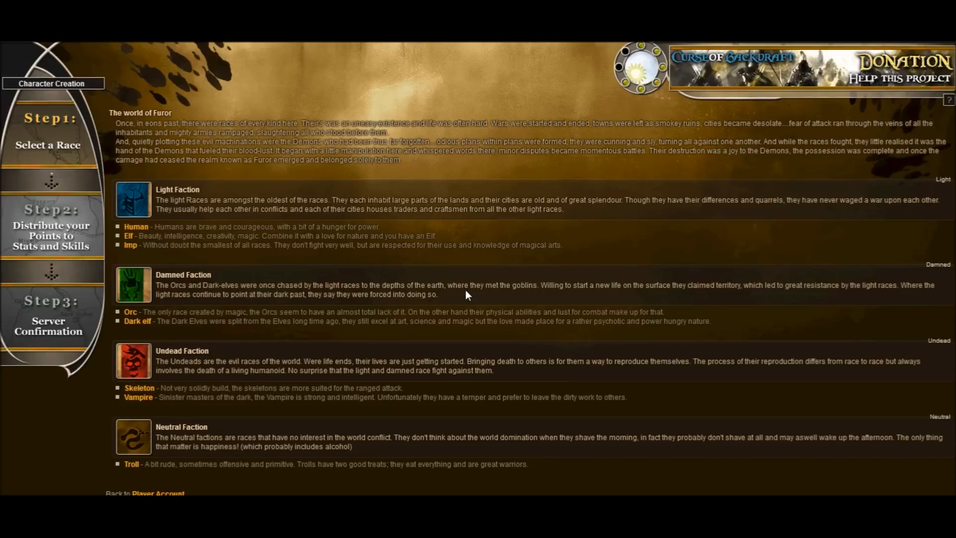
mouse_move(445, 296)
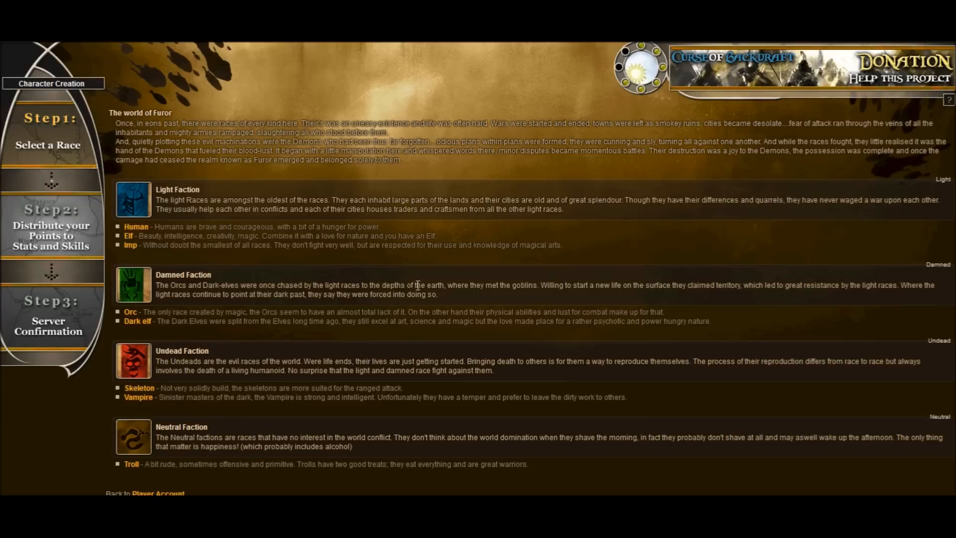
mouse_move(191, 122)
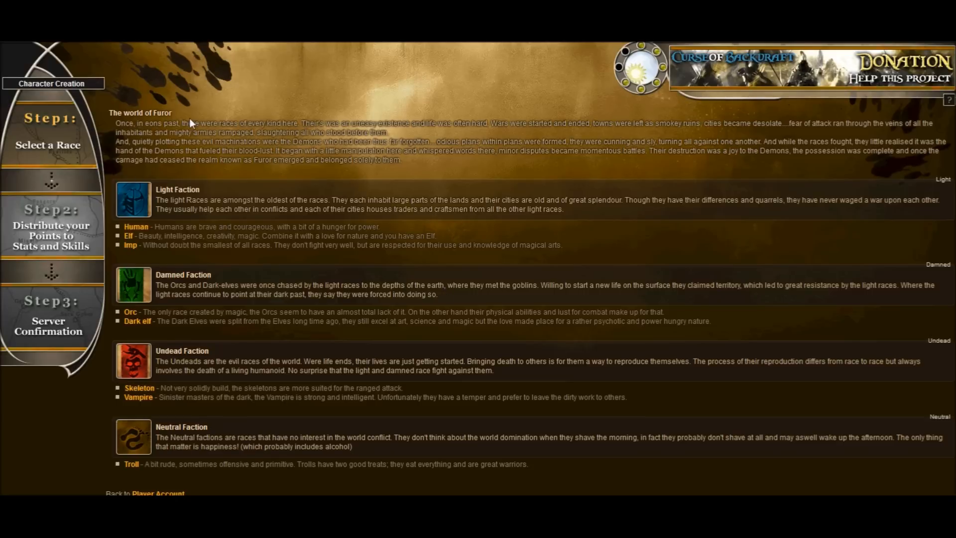
mouse_move(292, 209)
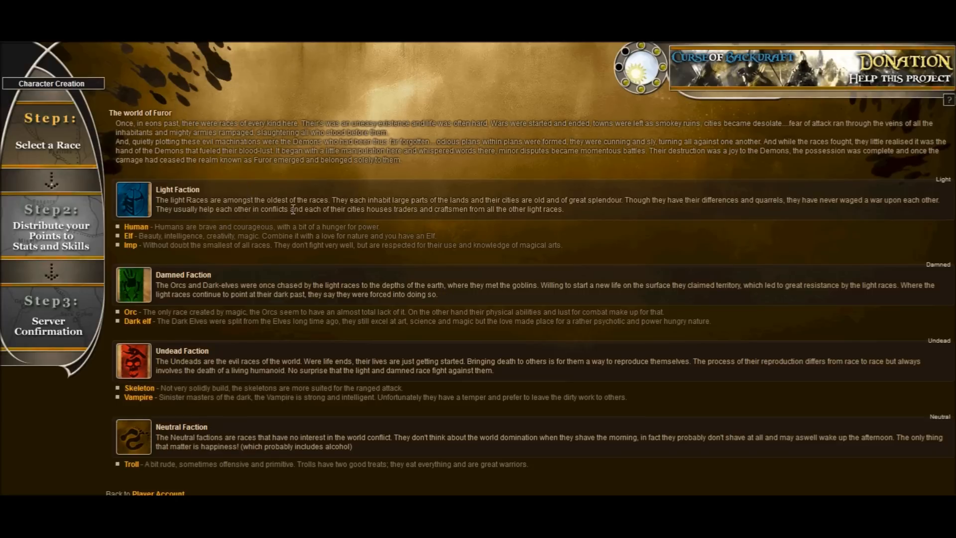
mouse_move(283, 221)
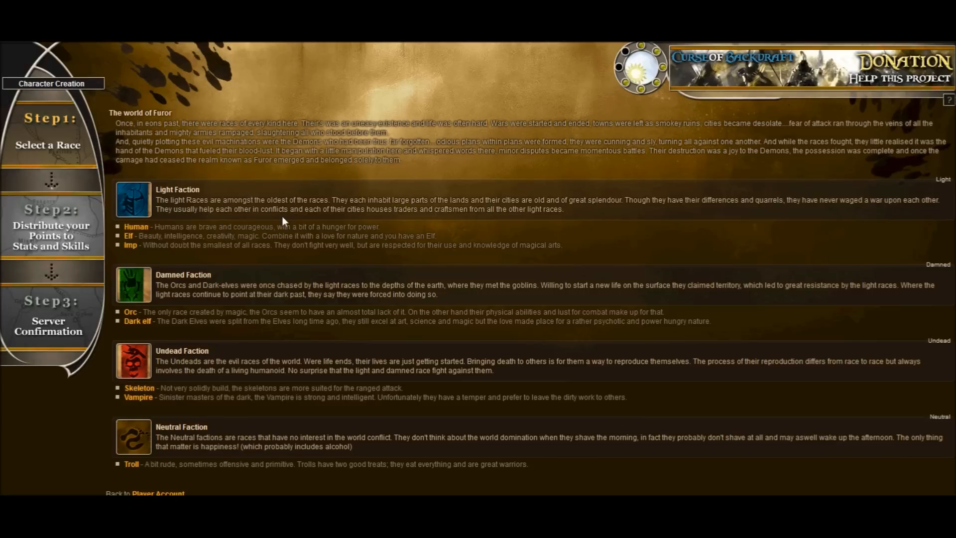
mouse_move(237, 225)
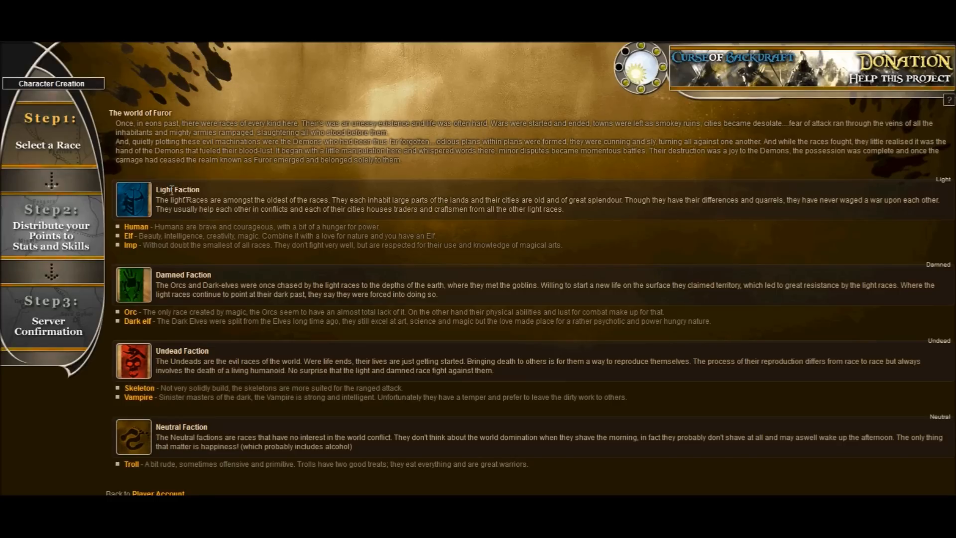
mouse_move(185, 361)
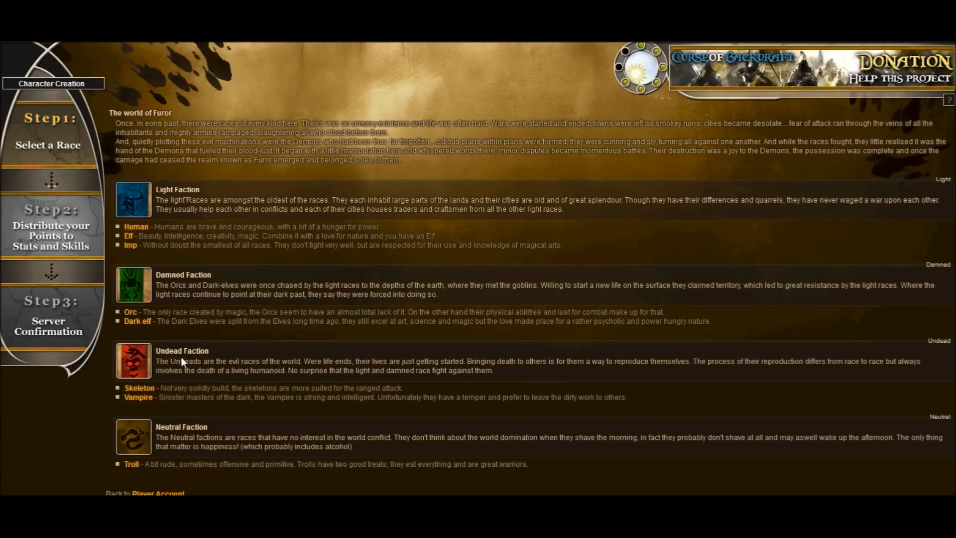
mouse_move(135, 227)
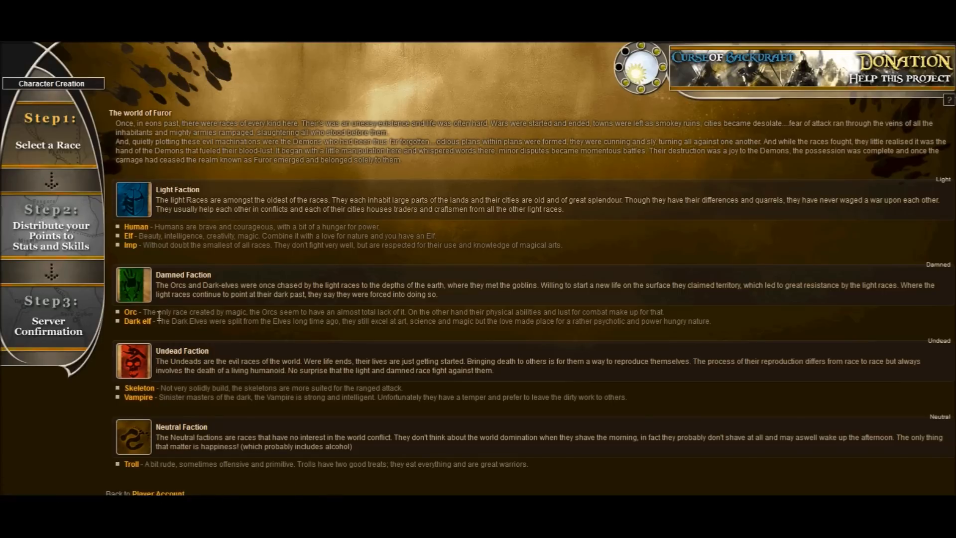
mouse_move(139, 388)
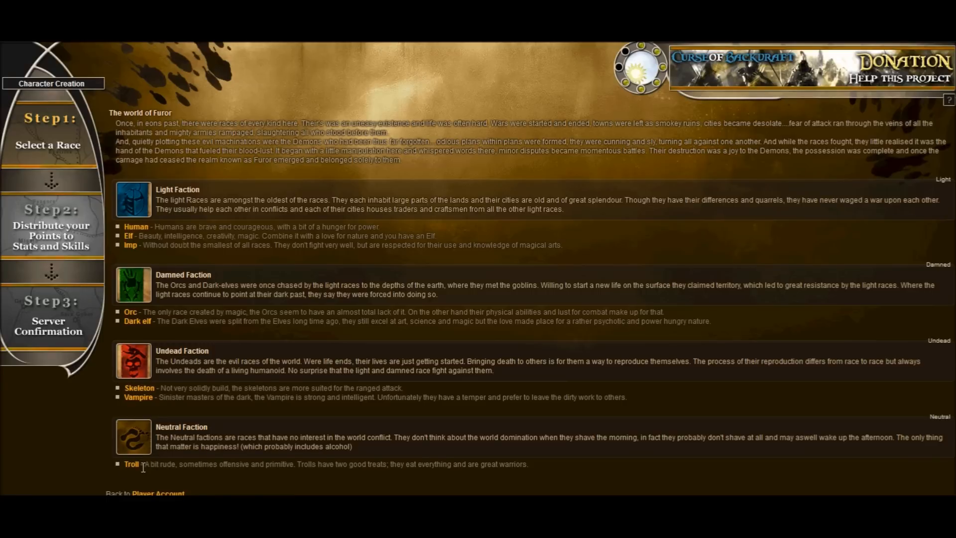
mouse_move(245, 388)
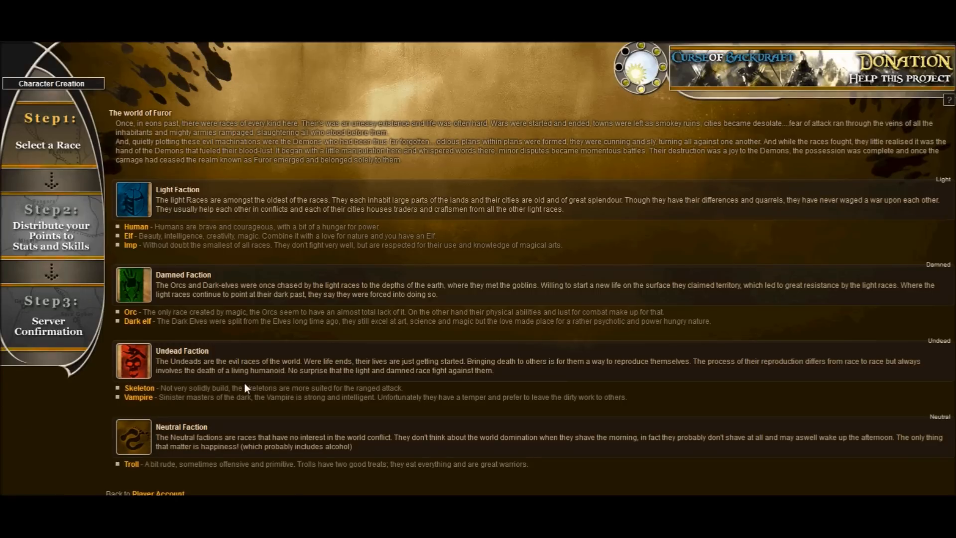
mouse_move(239, 383)
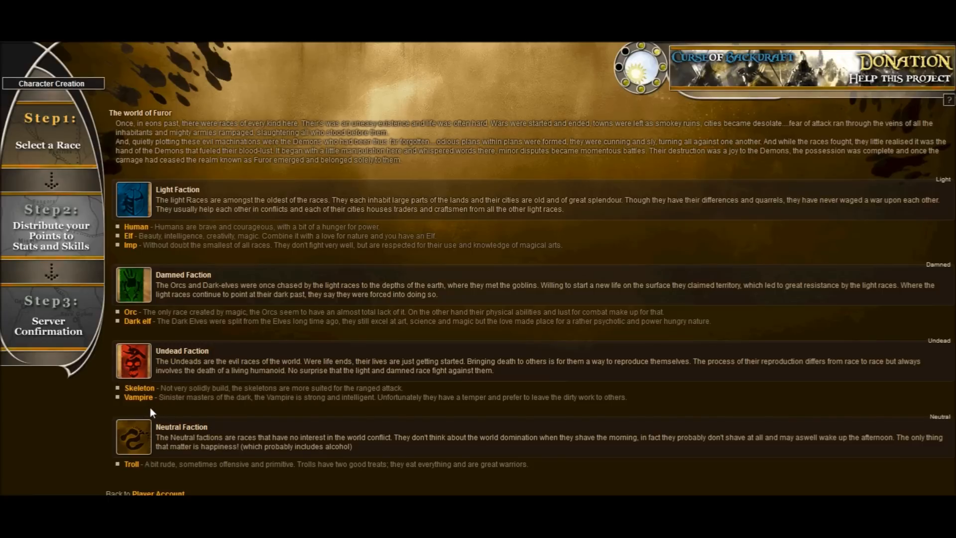
mouse_move(141, 332)
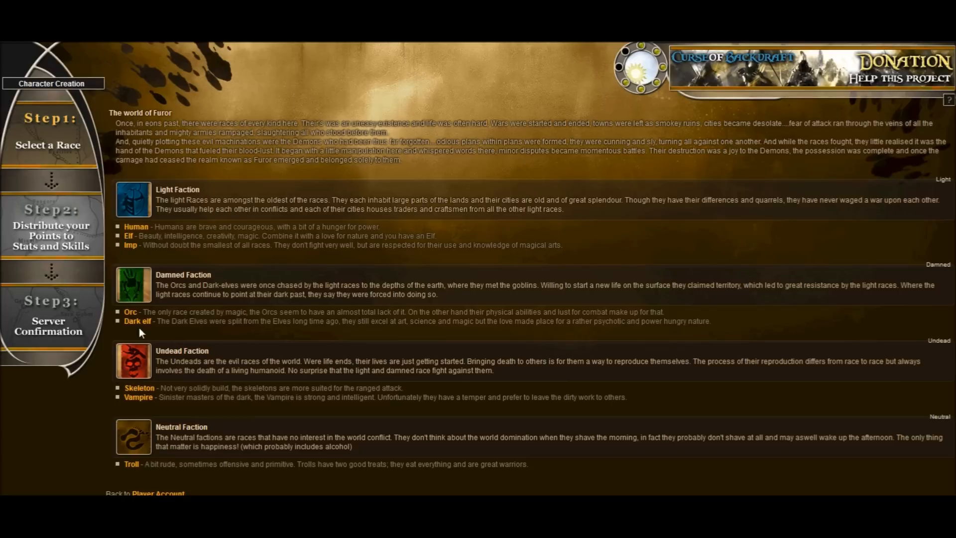
mouse_move(138, 397)
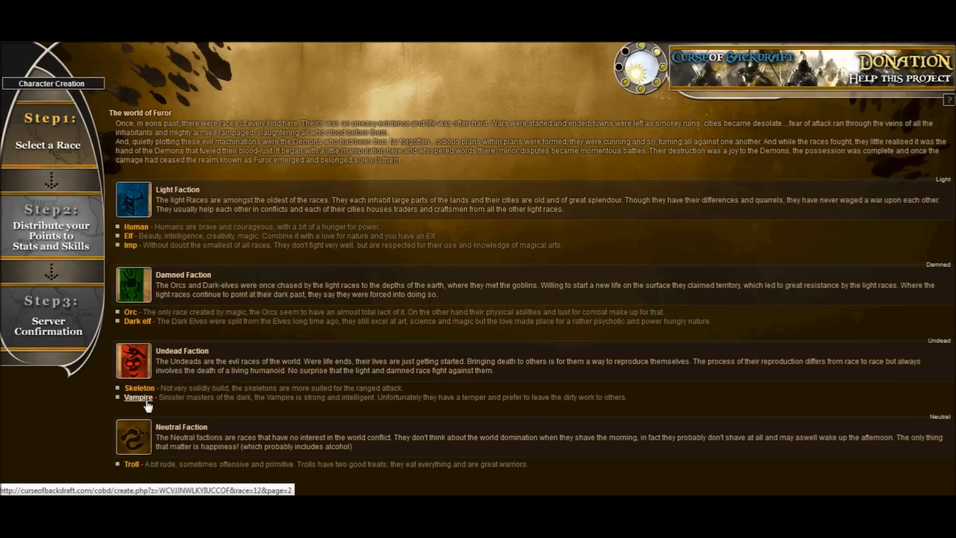
mouse_move(141, 408)
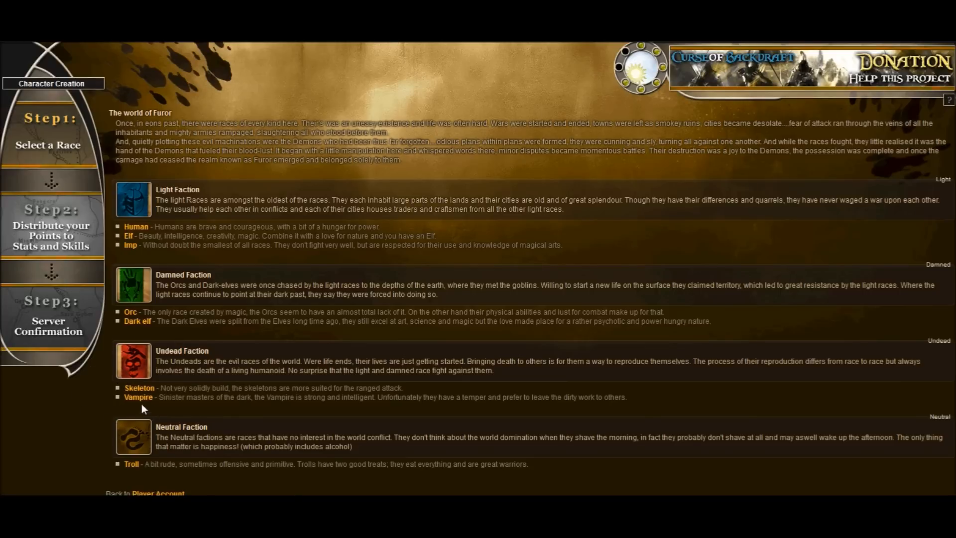
Choose Vampire under the Undead faction as the character's race
left_click(138, 397)
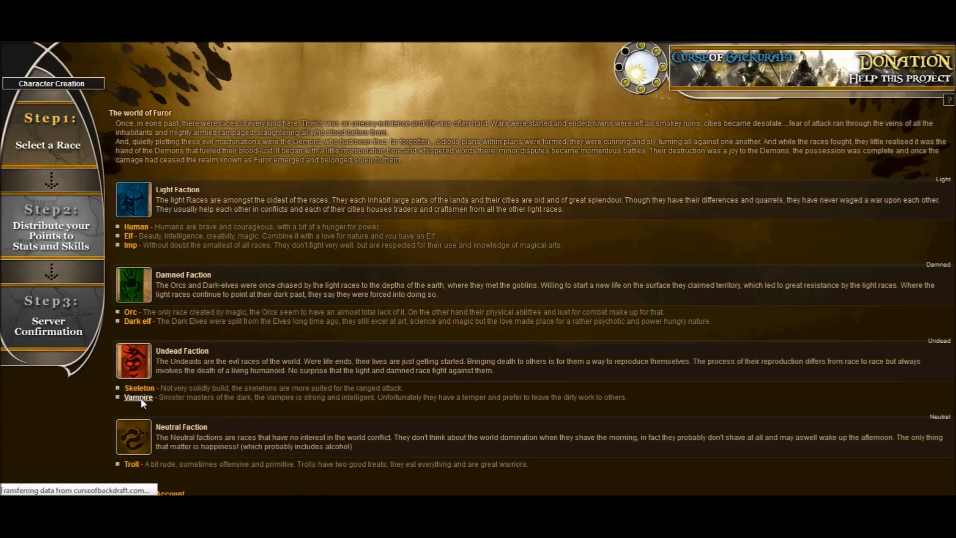
Enter 'Vampower' as the character name, then move into the Description box
left_click(138, 396)
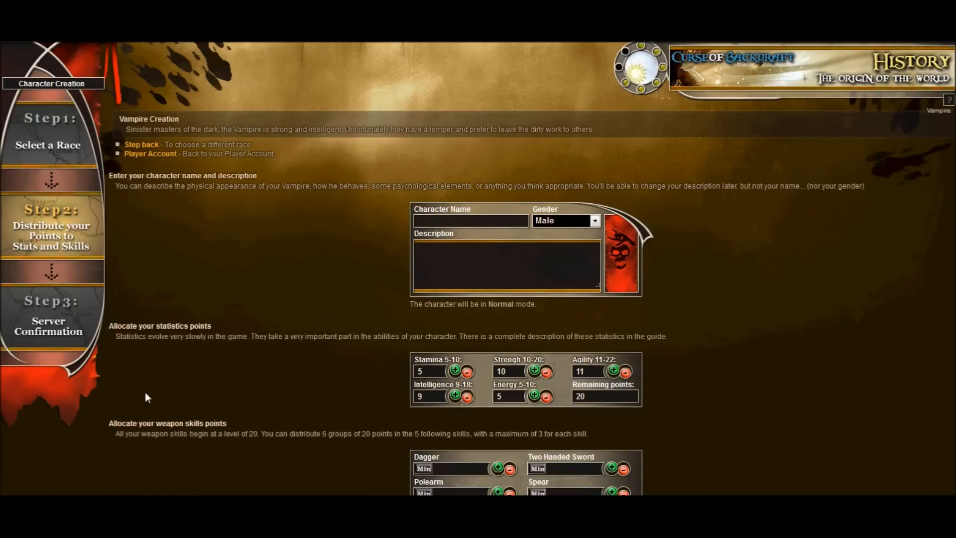
mouse_move(152, 287)
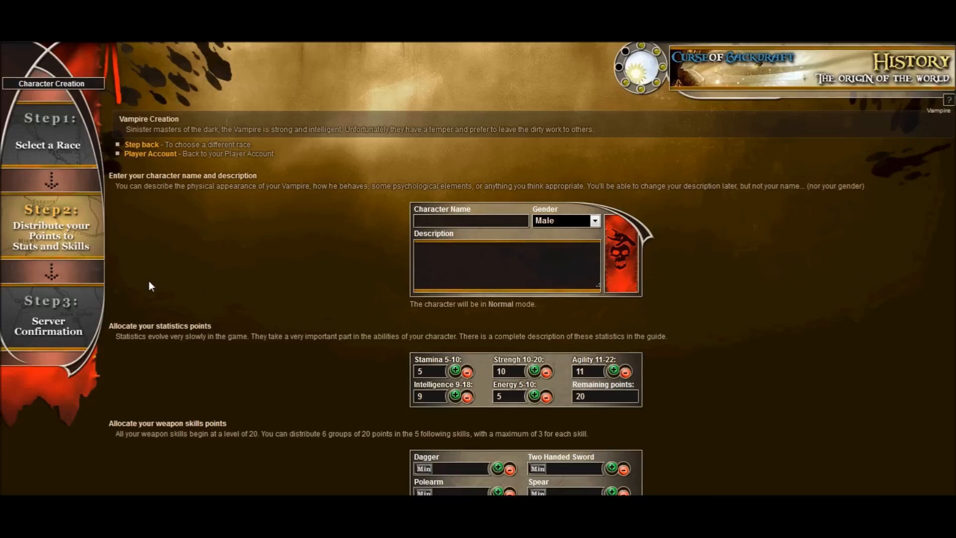
left_click(471, 221)
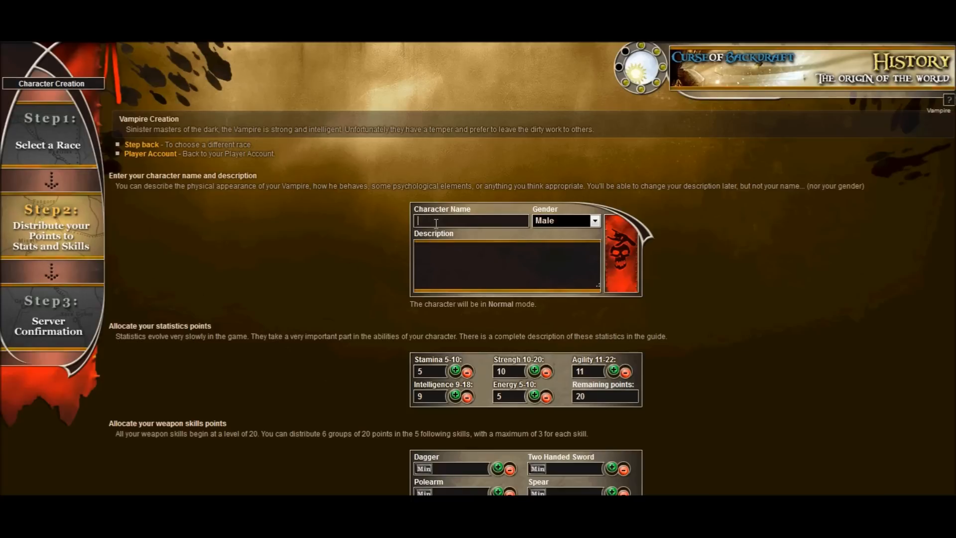
scroll("down", 3)
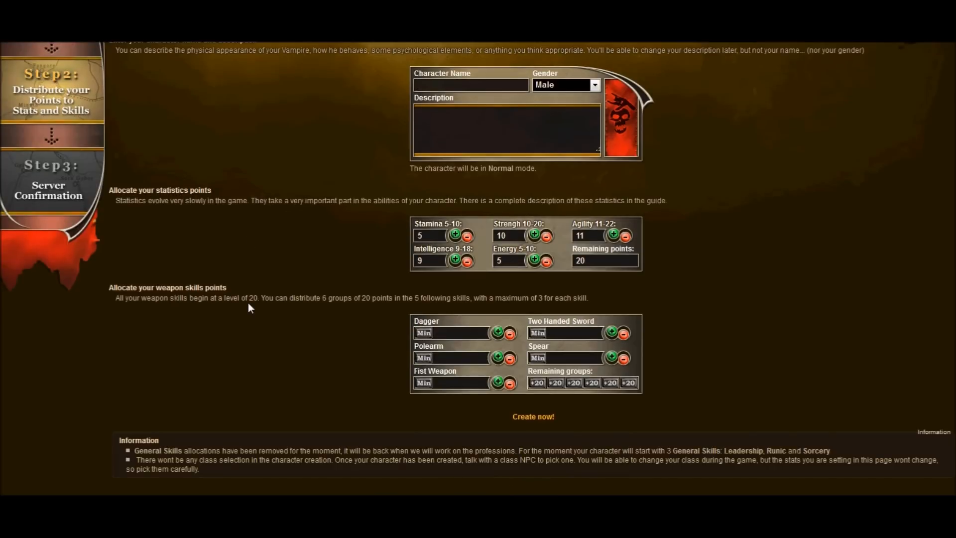
scroll("up", 3)
type("Vampower")
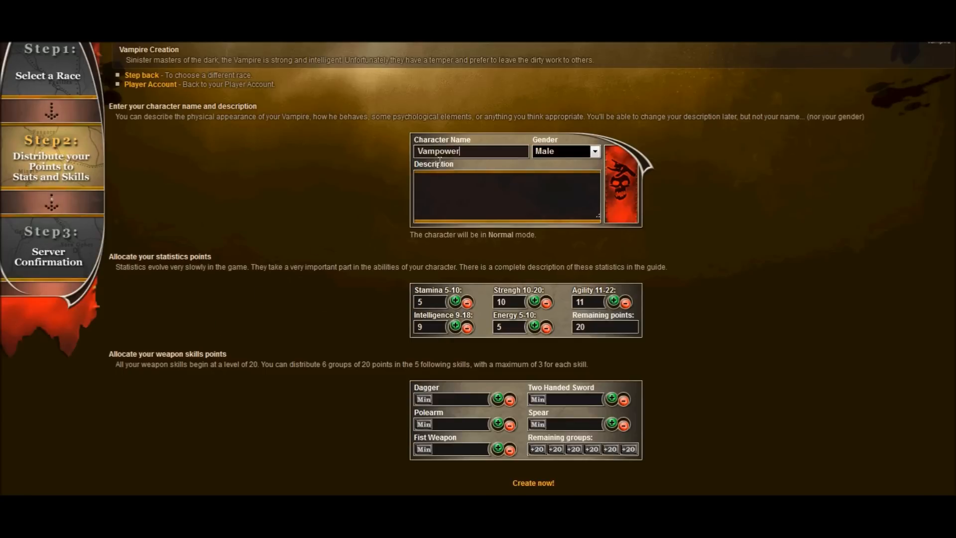
mouse_move(583, 156)
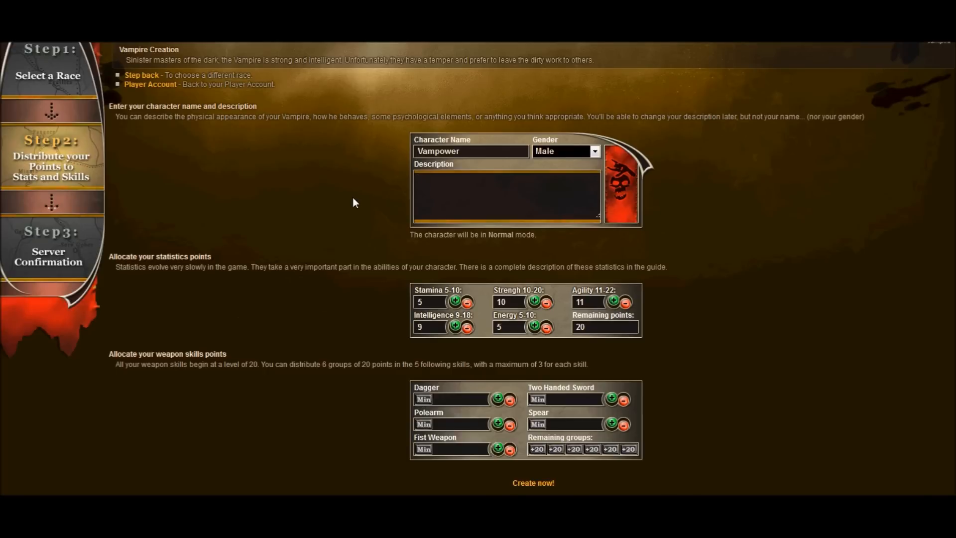
left_click(506, 195)
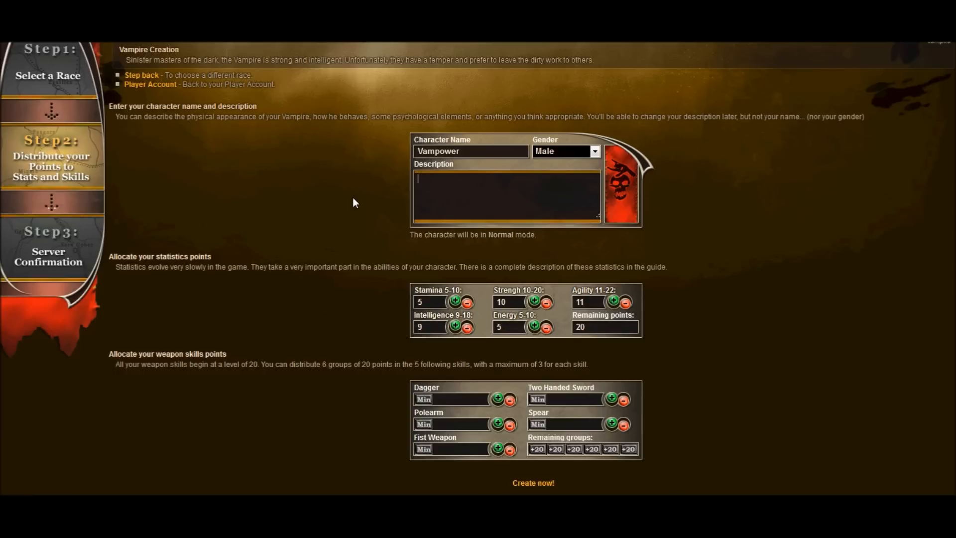
mouse_move(346, 203)
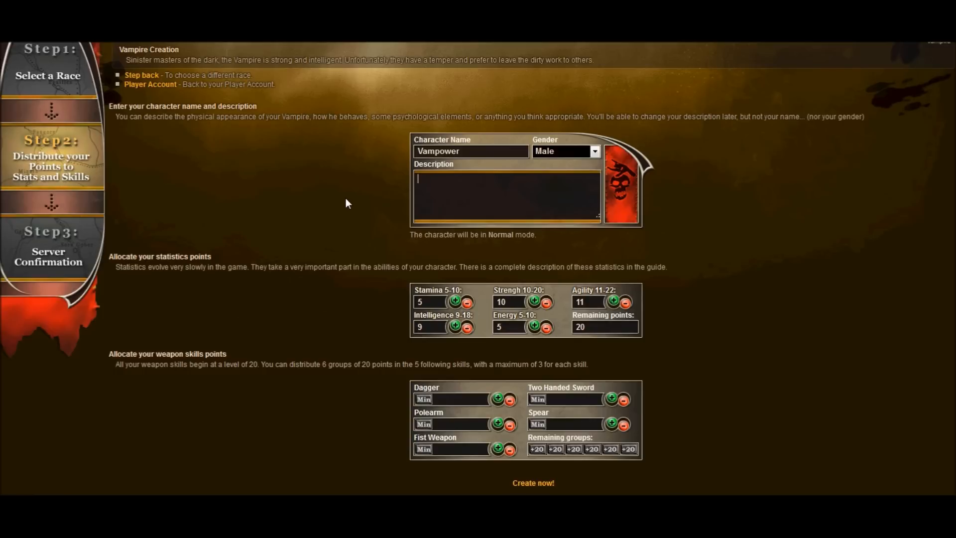
mouse_move(144, 267)
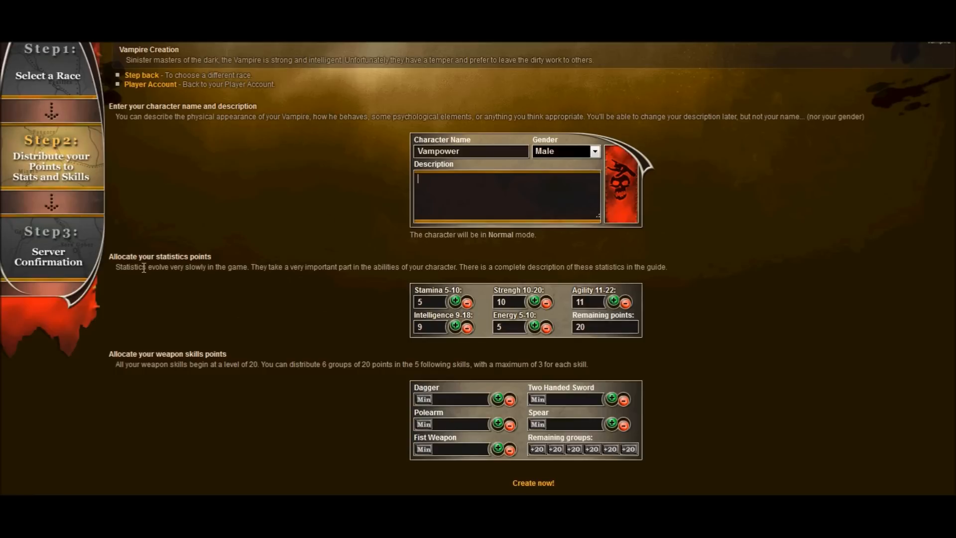
mouse_move(203, 280)
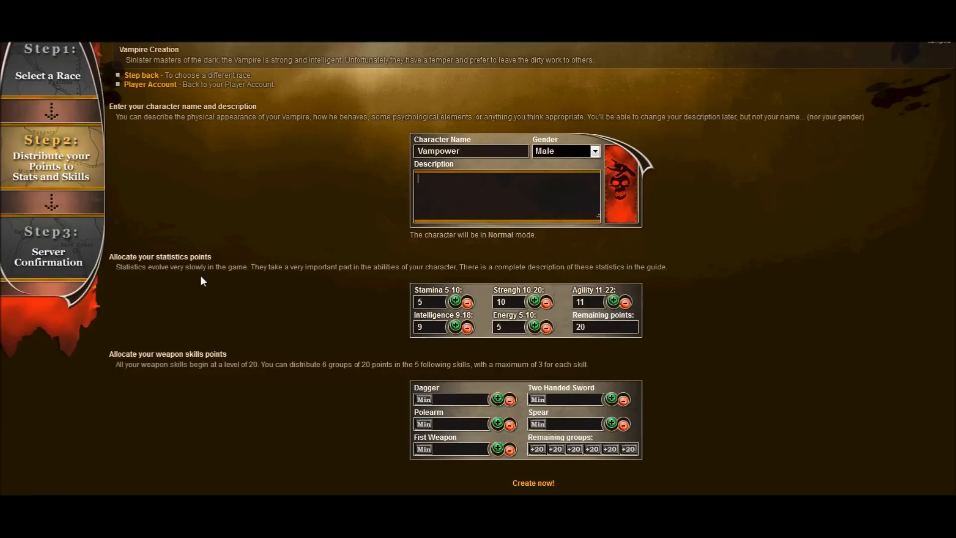
scroll("down", 3)
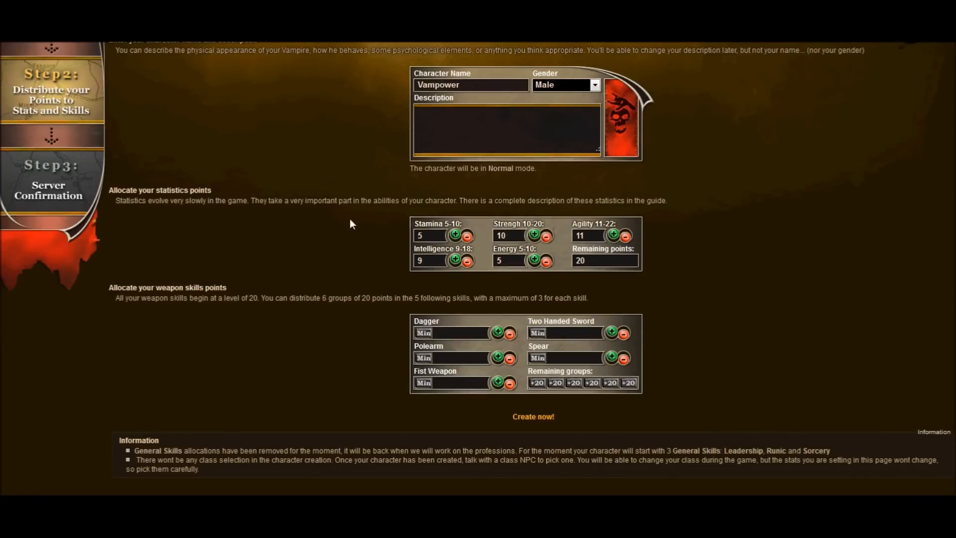
mouse_move(512, 220)
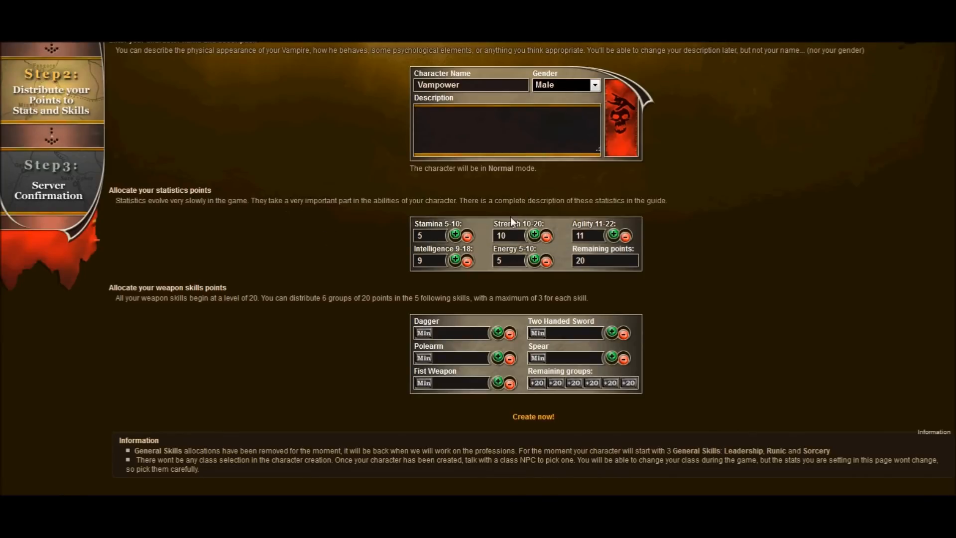
left_click(506, 113)
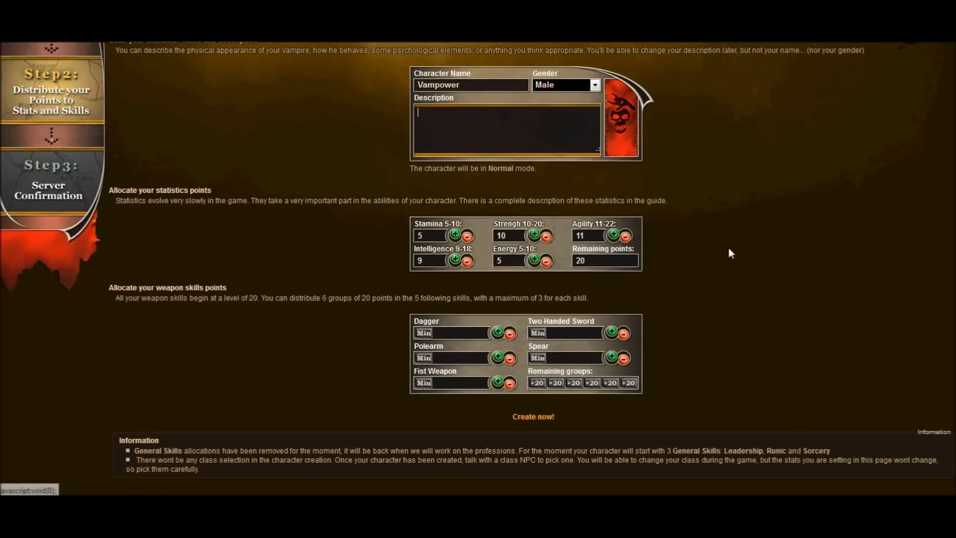
mouse_move(430, 195)
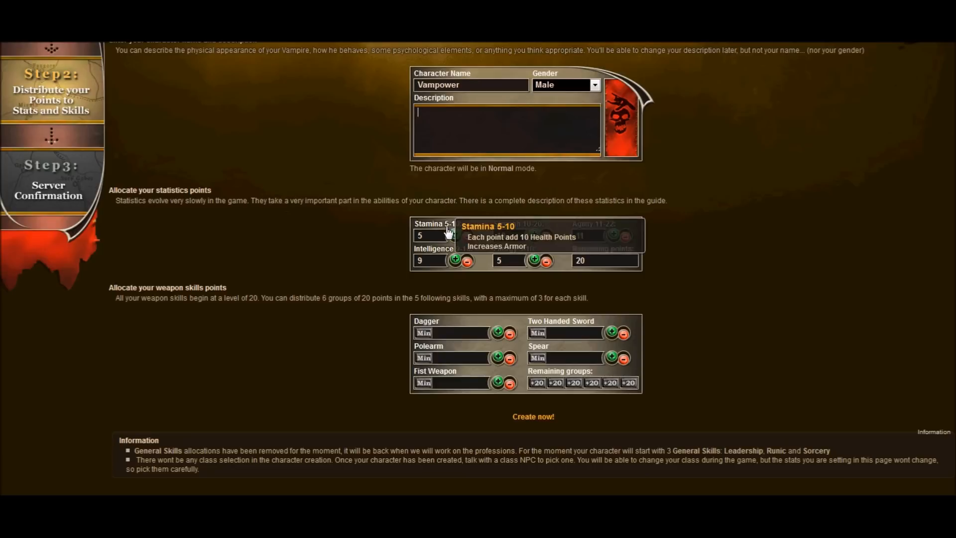
Raise Stamina to 10, Strength to 20, Intelligence to 11, then Energy and Agility until 0 points remain
left_click(454, 236)
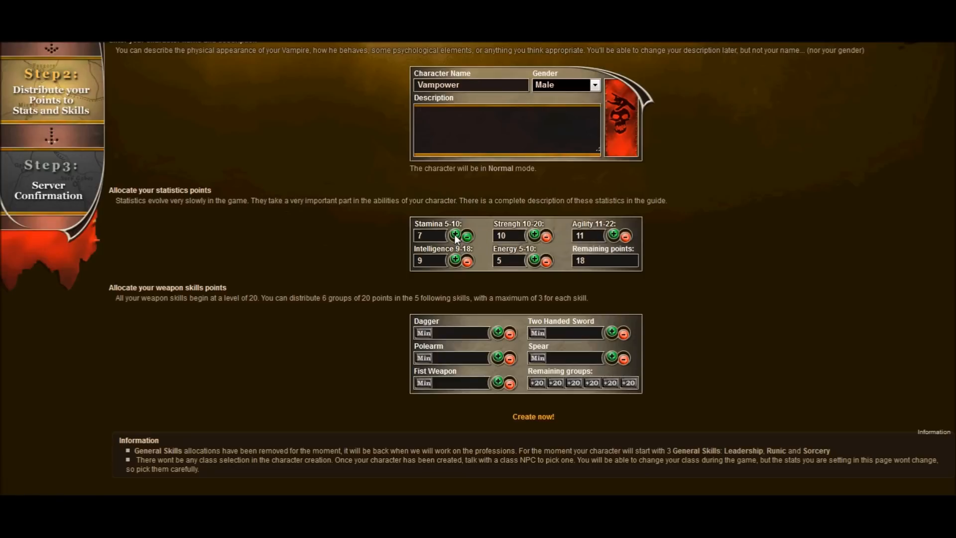
left_click(454, 236)
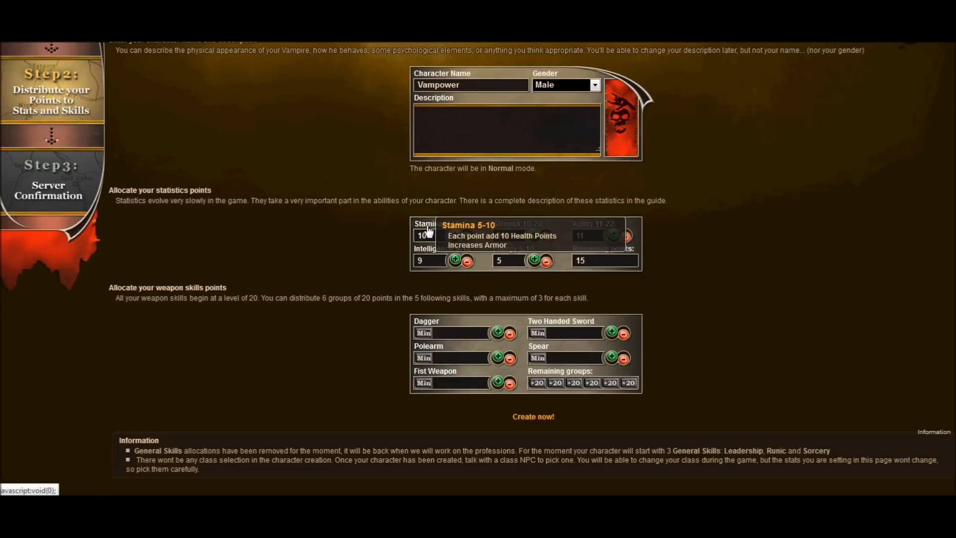
mouse_move(533, 236)
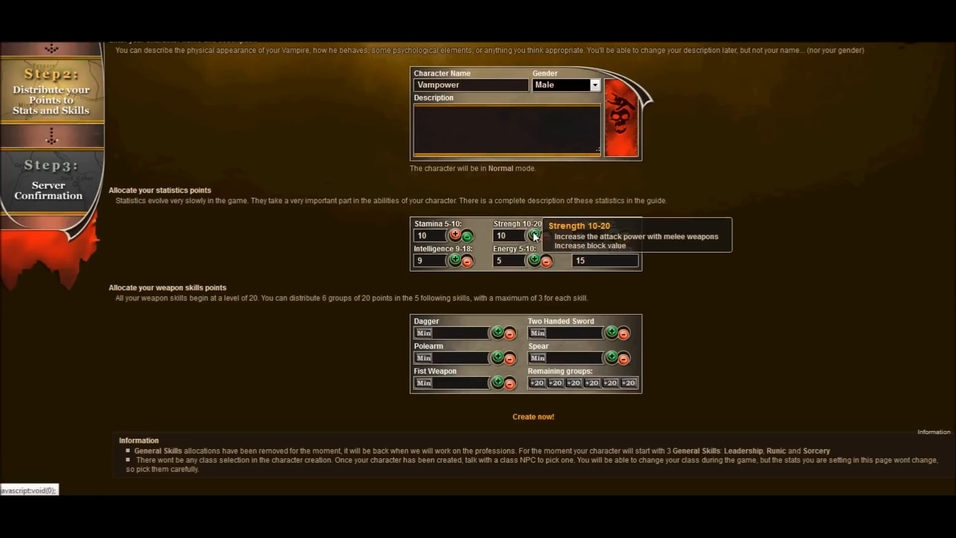
left_click(534, 236)
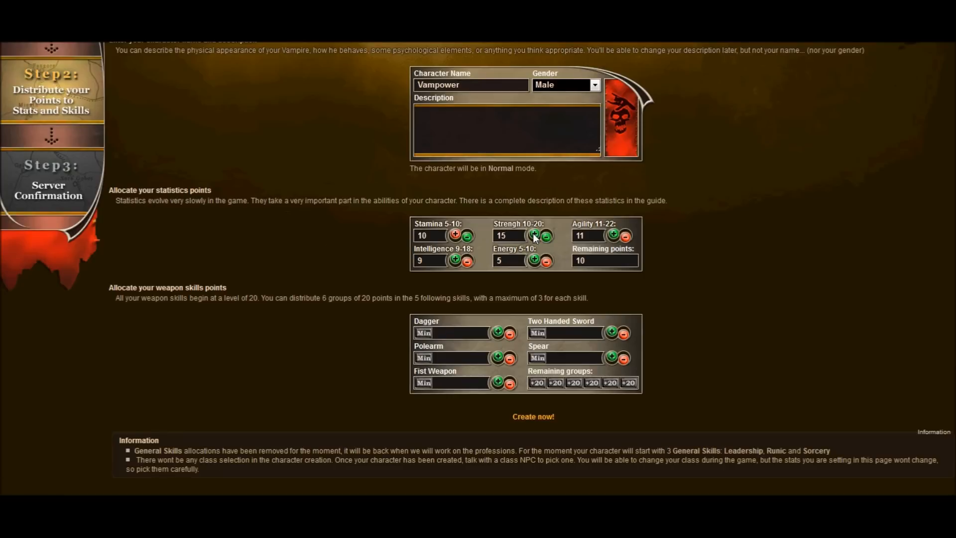
left_click(533, 236)
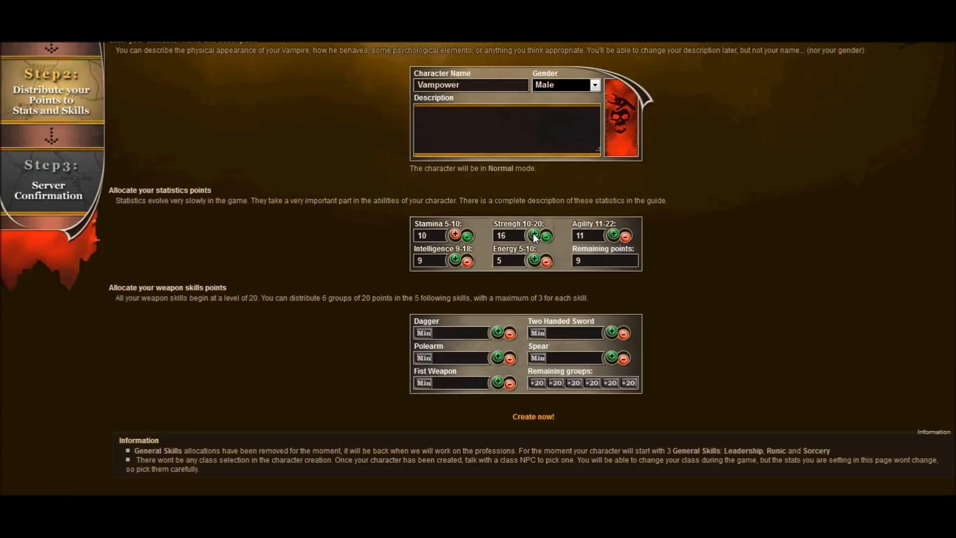
left_click(533, 236)
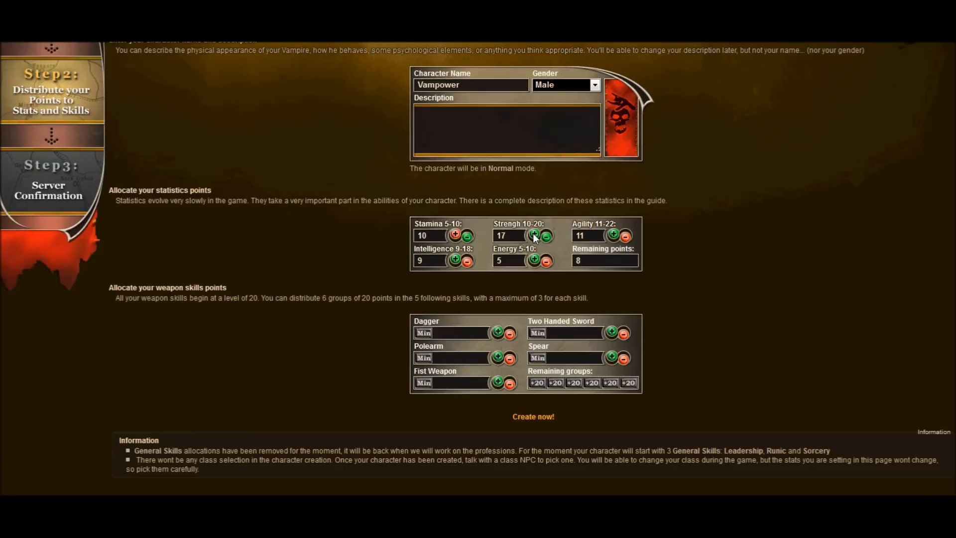
mouse_move(542, 210)
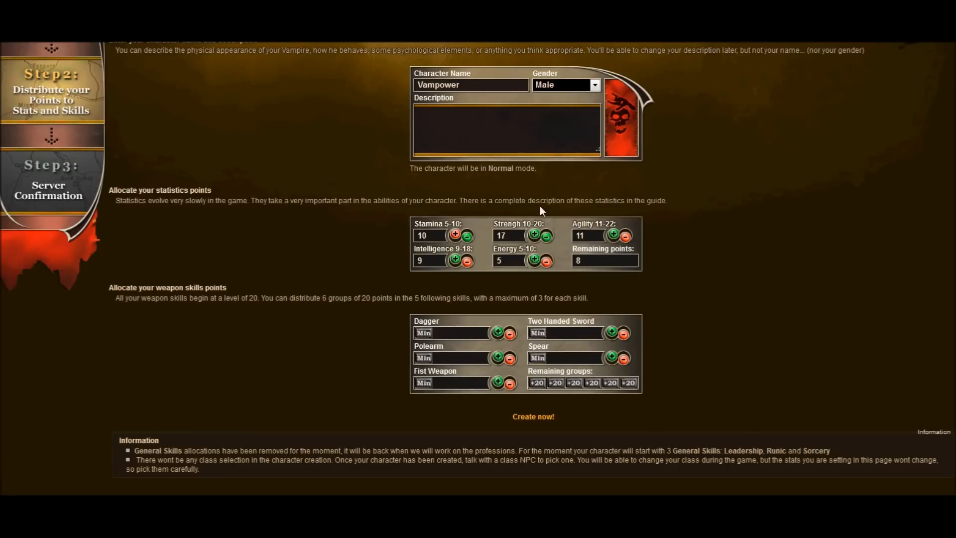
left_click(534, 235)
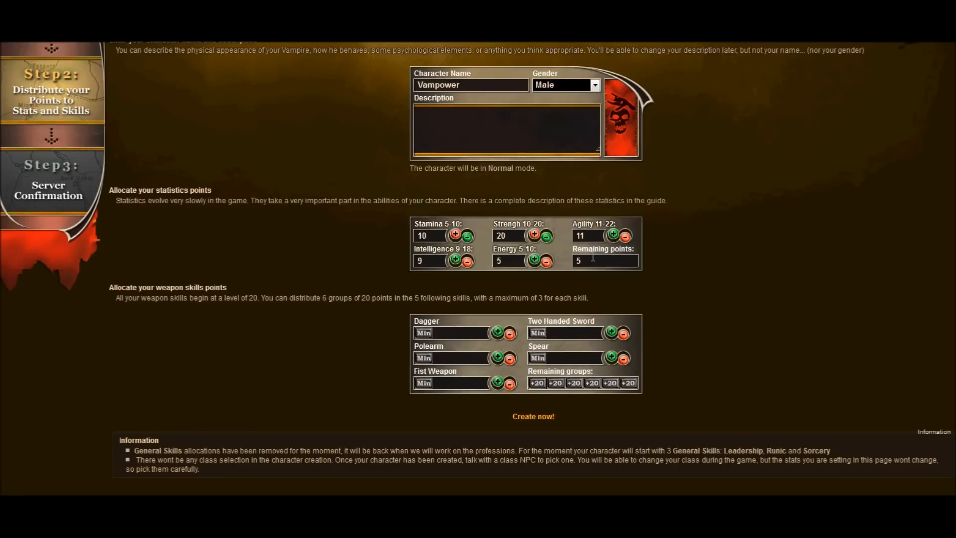
left_click(534, 260)
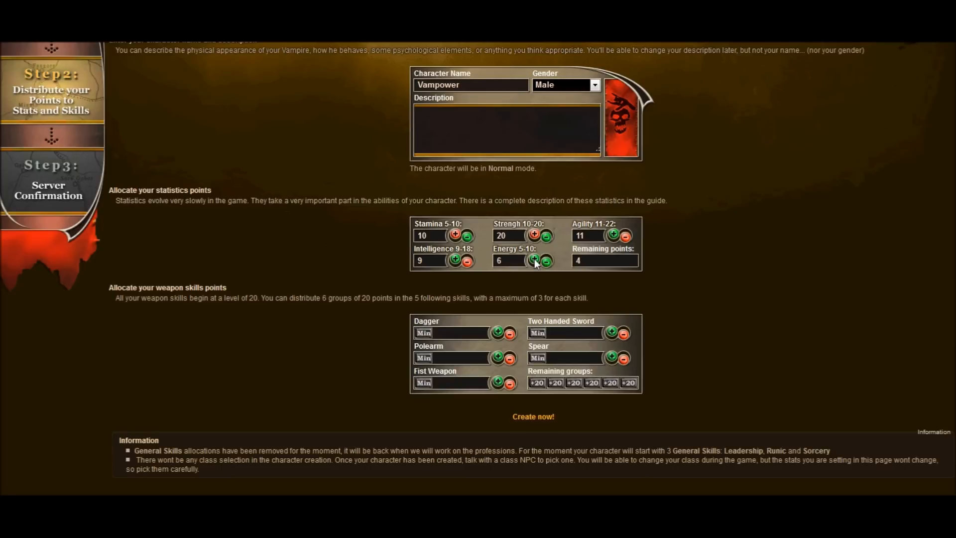
left_click(454, 260)
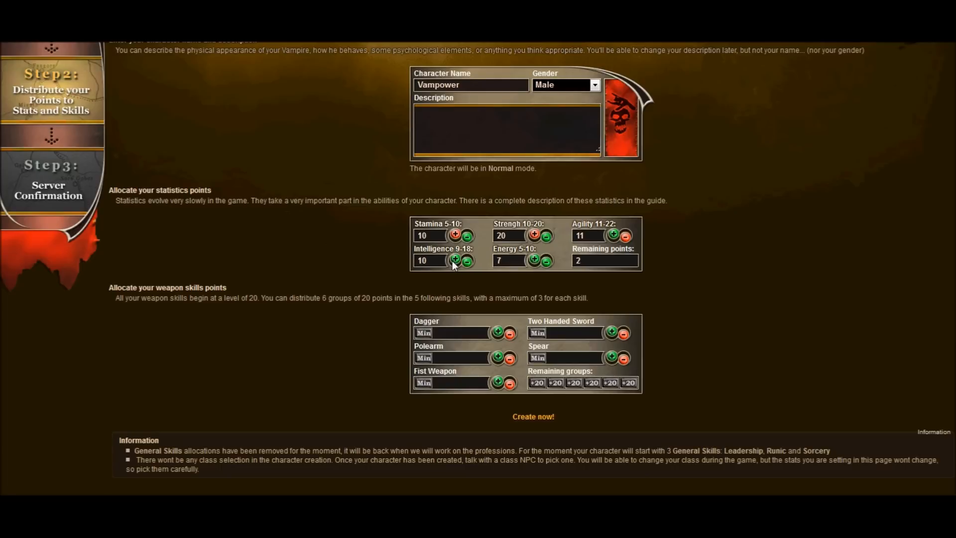
left_click(454, 260)
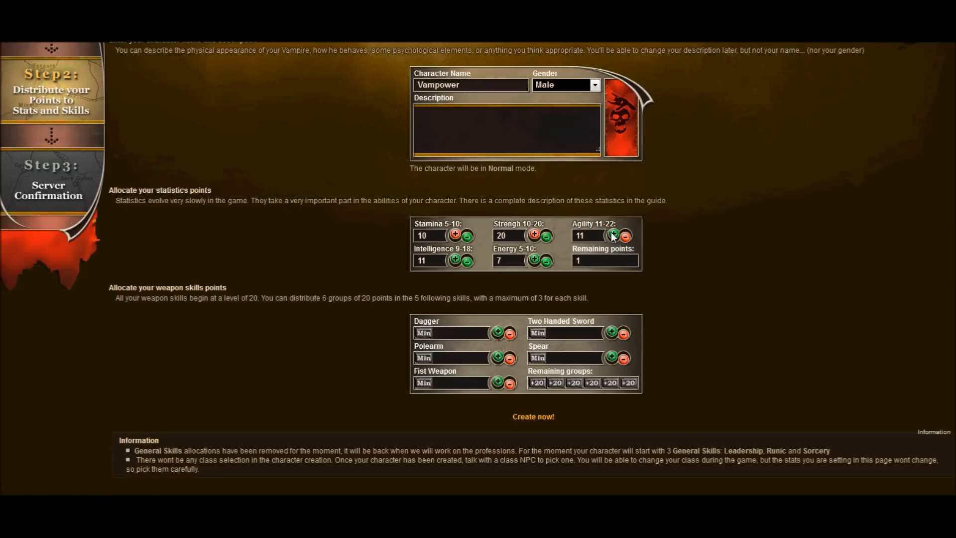
left_click(613, 235)
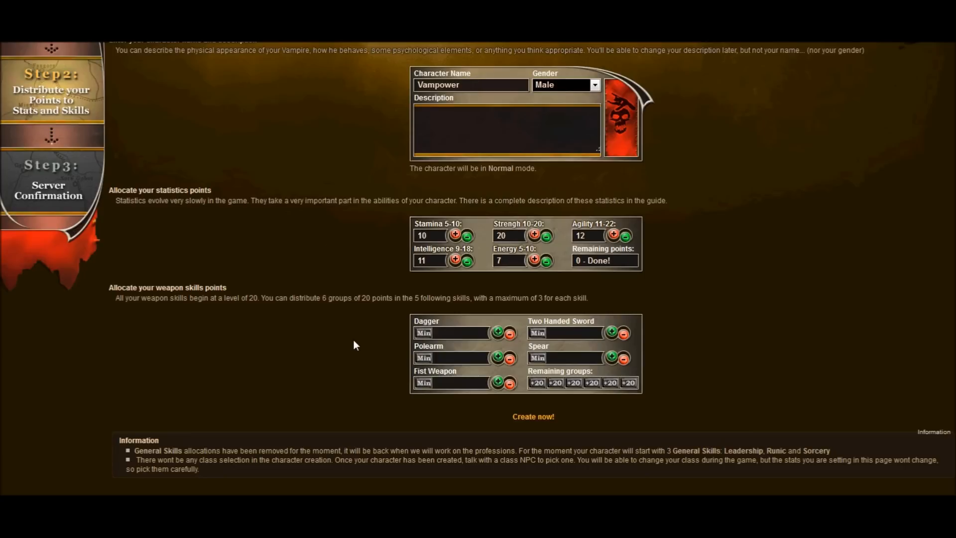
mouse_move(42, 328)
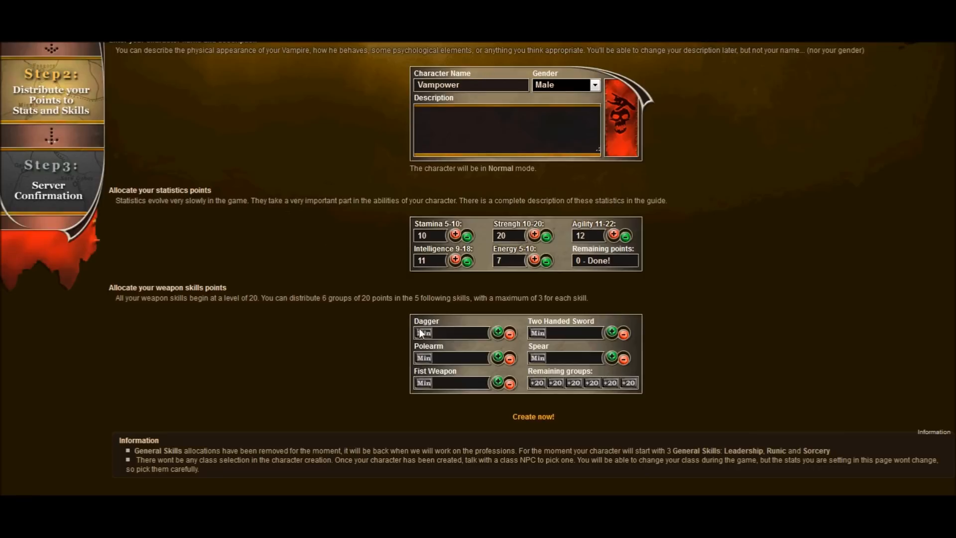
Allocate weapon groups: Two Handed Sword 3, Fist Weapon 2, Dagger 1
left_click(612, 332)
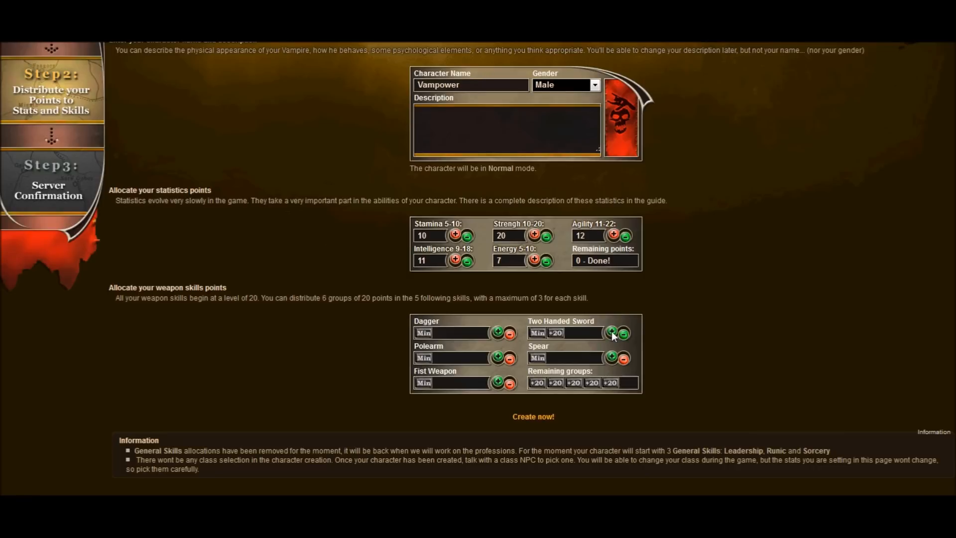
left_click(612, 333)
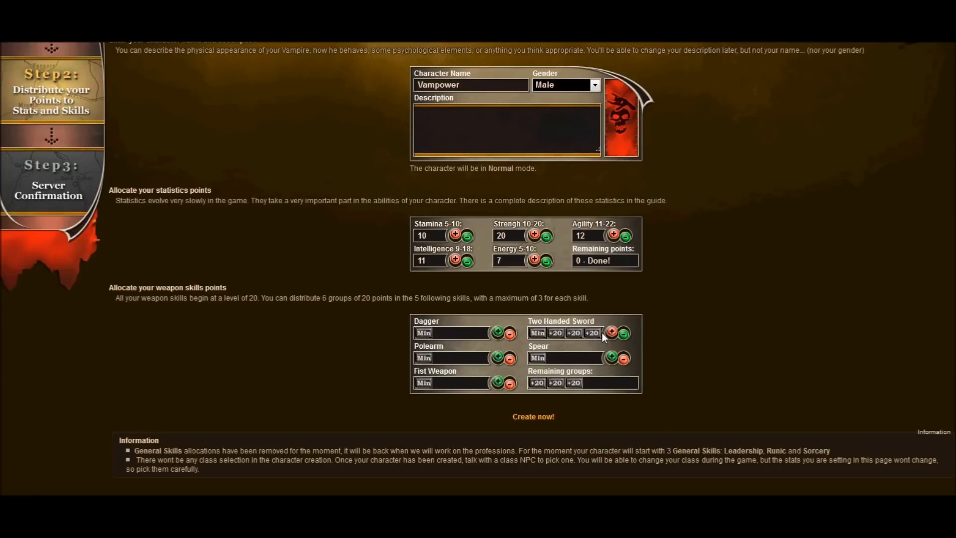
mouse_move(548, 403)
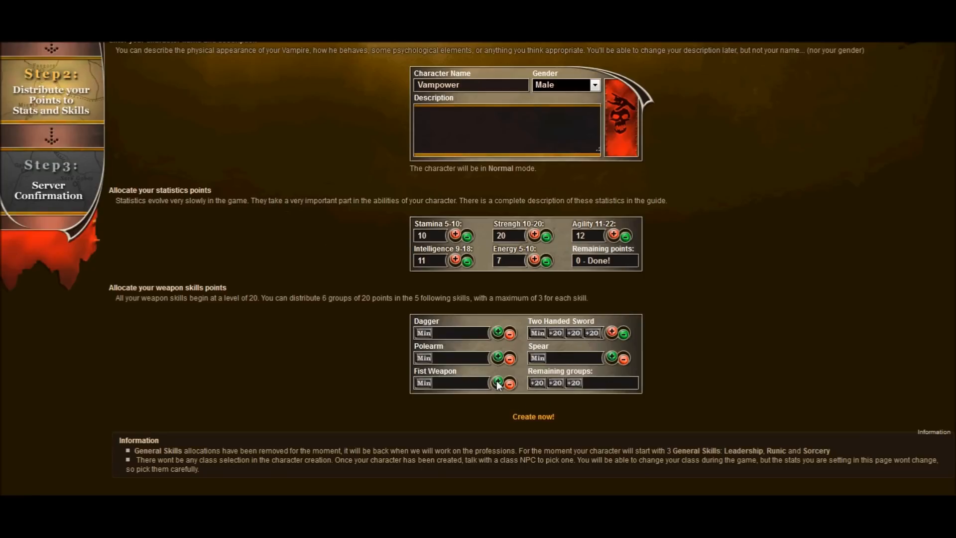
left_click(498, 382)
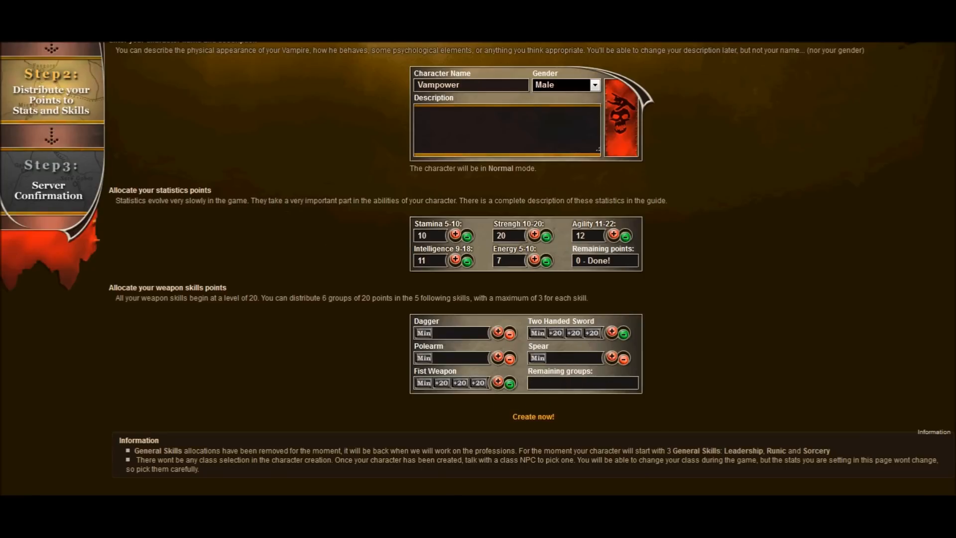
left_click(509, 382)
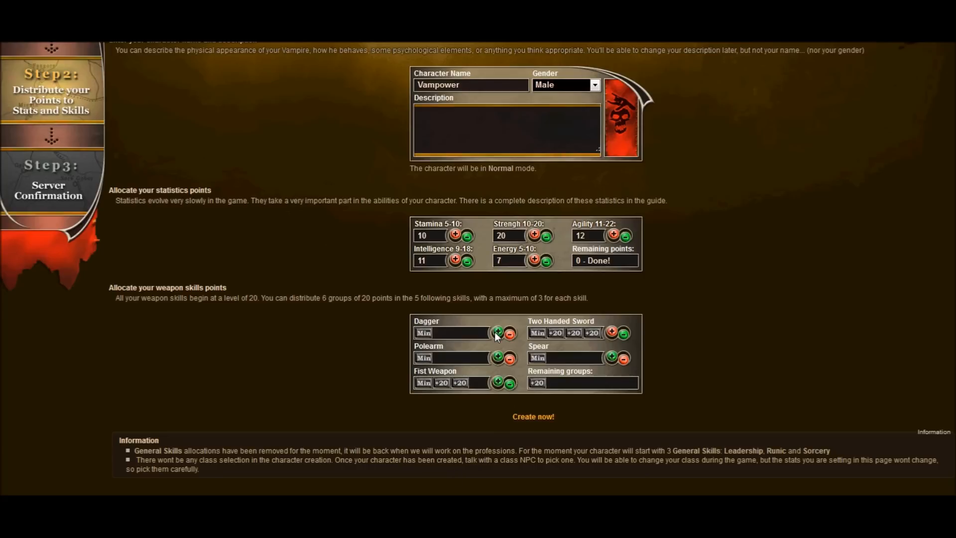
left_click(497, 332)
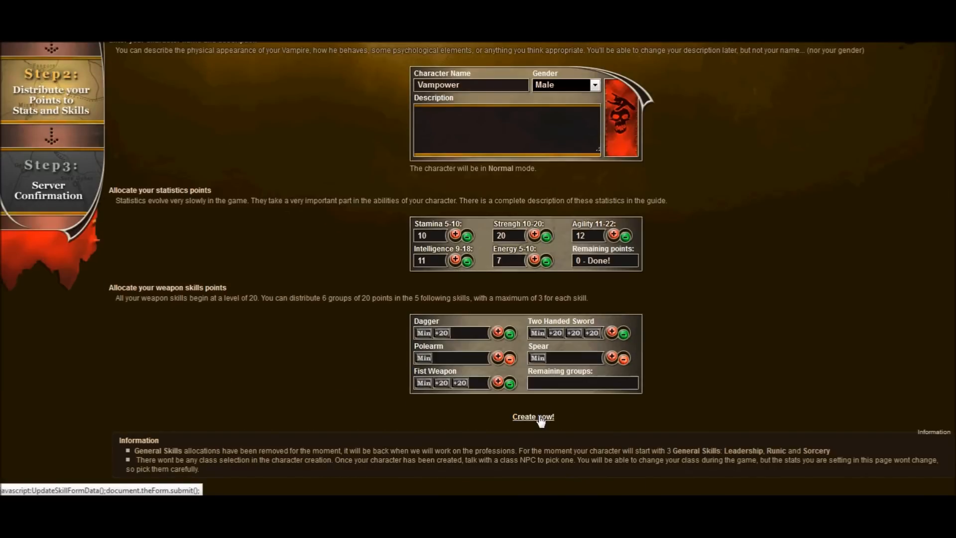
Submit the character with 'Create now!' and enter the game as Vampower
left_click(533, 416)
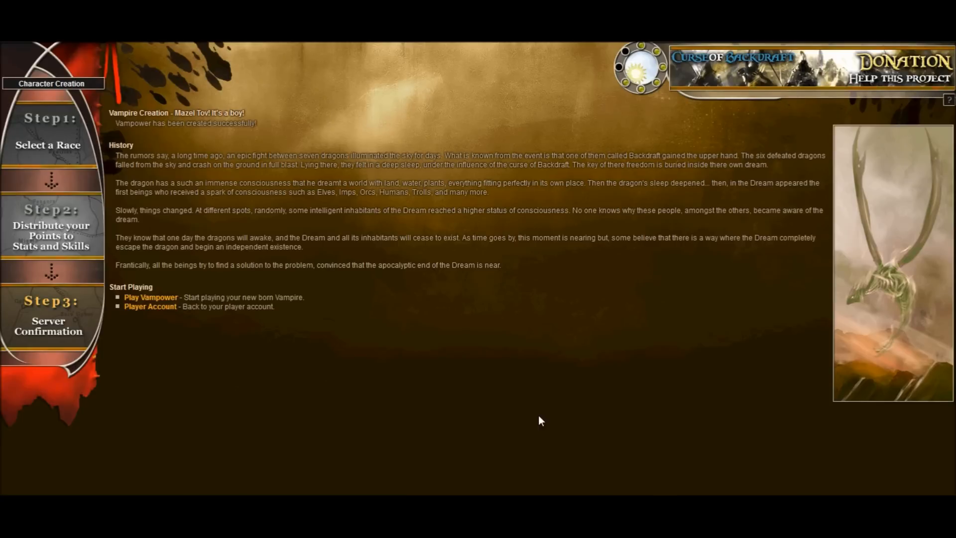
mouse_move(233, 227)
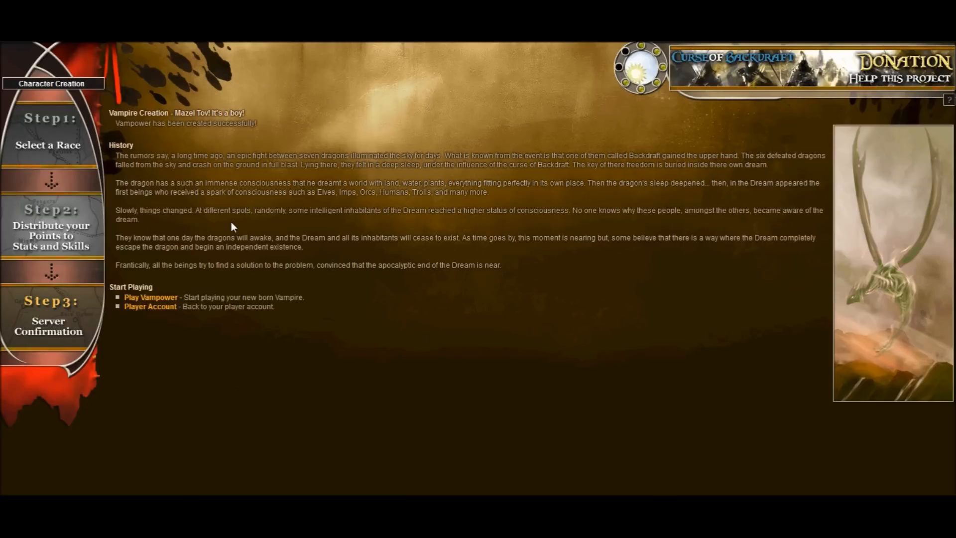
mouse_move(259, 298)
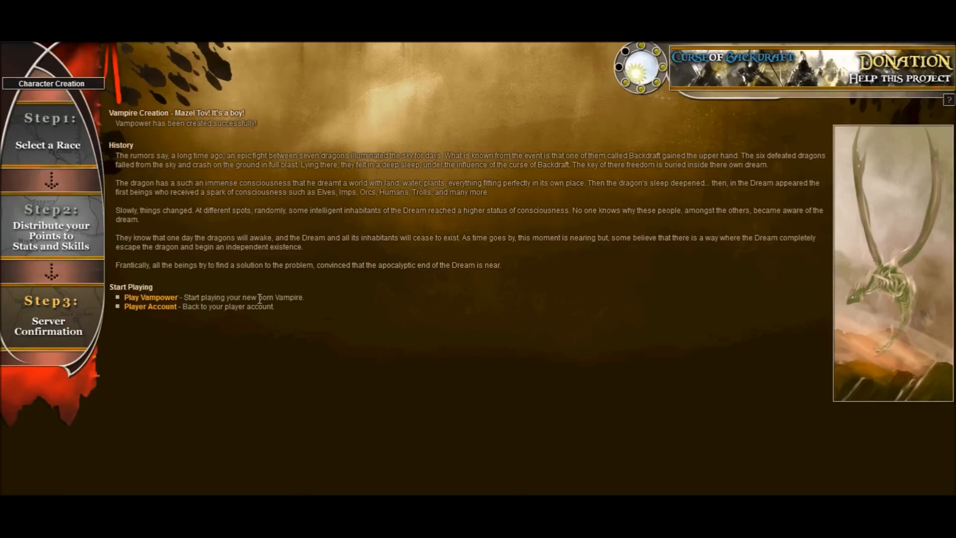
mouse_move(161, 290)
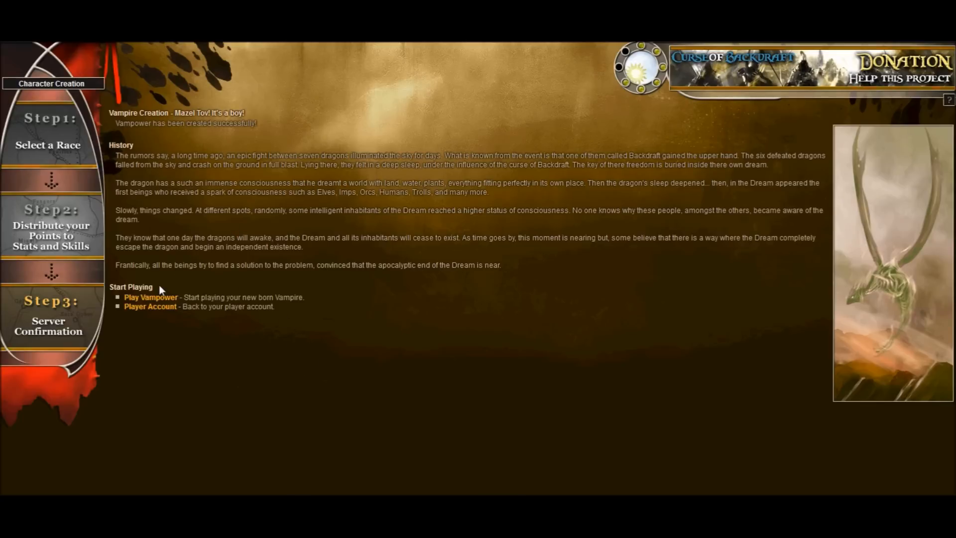
mouse_move(150, 297)
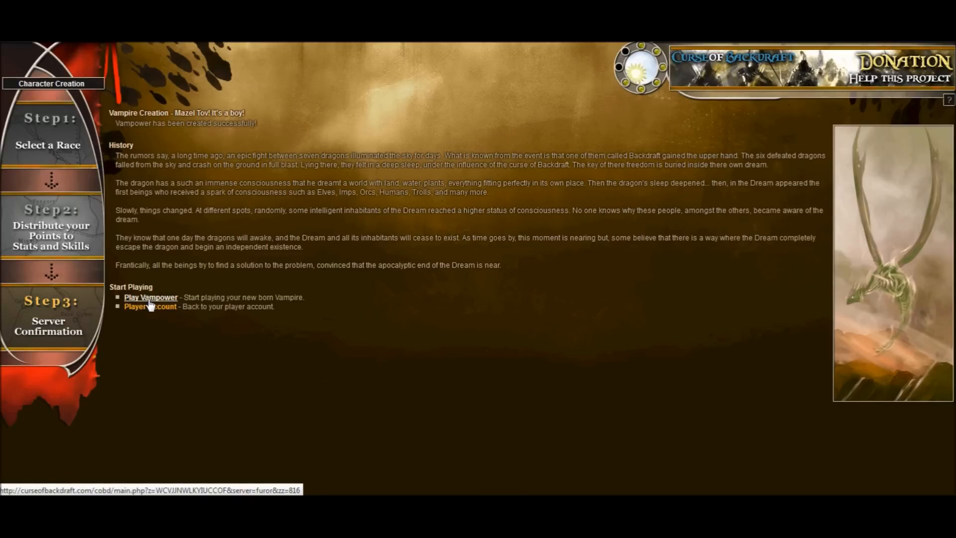
left_click(150, 306)
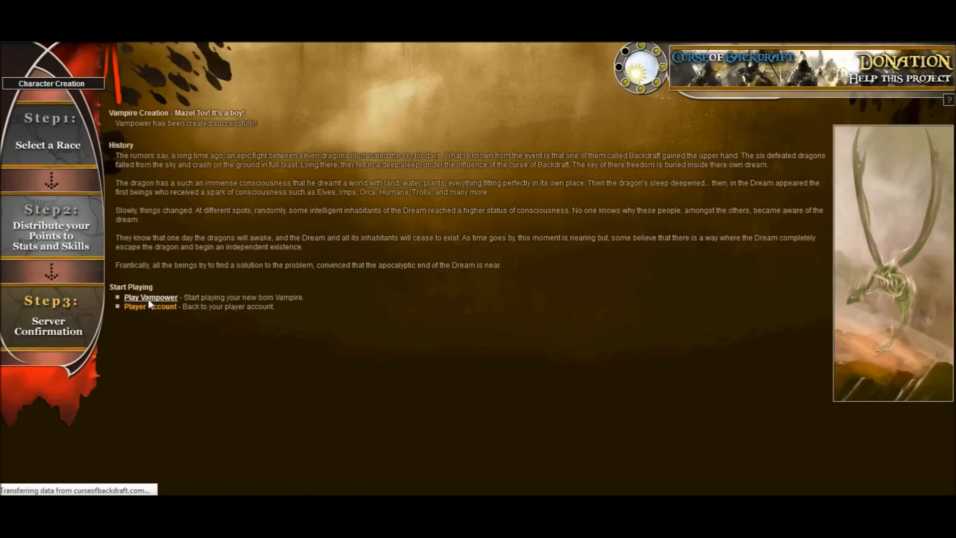
left_click(150, 296)
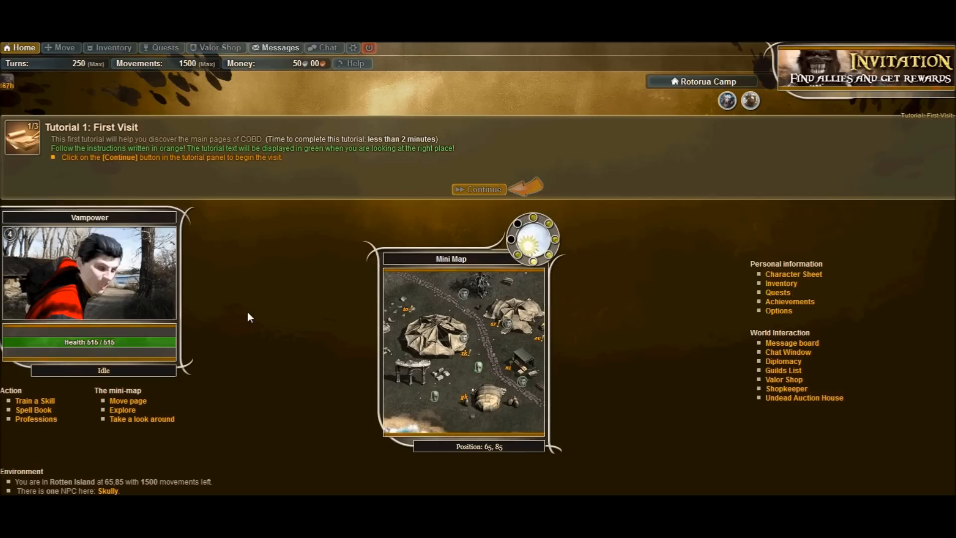
mouse_move(277, 372)
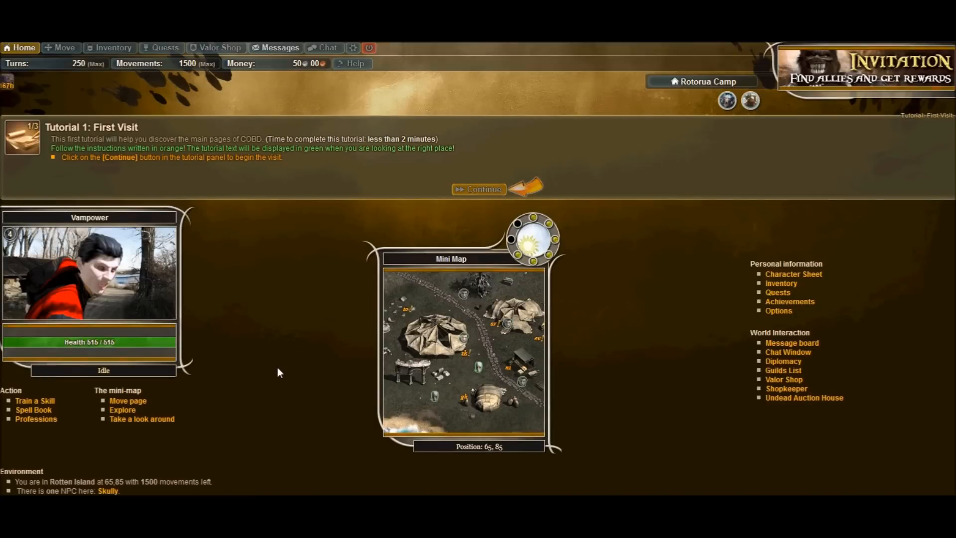